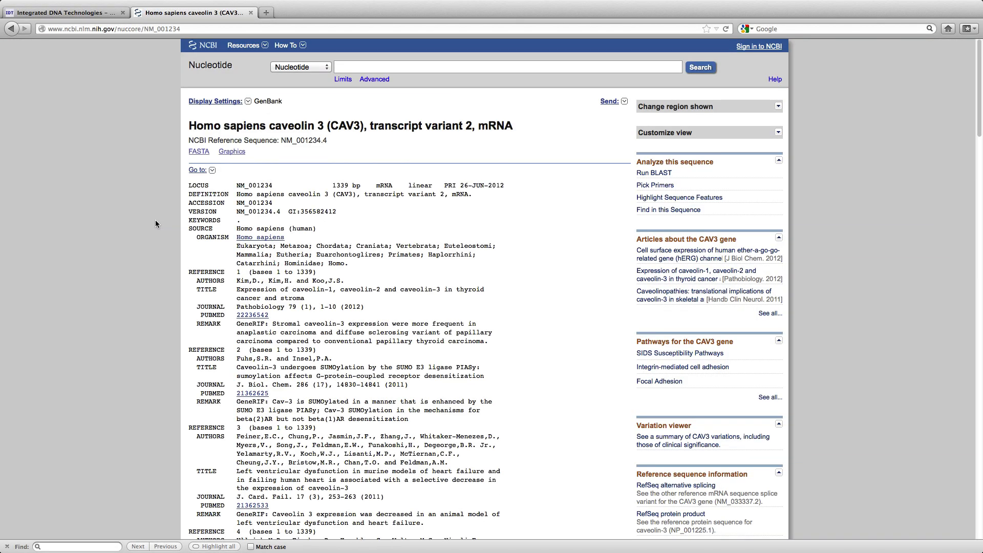
Load NM_001234 by accession and expand Custom Design Parameters to reveal the design-type options
{"action": "scroll", "scroll_direction": "down", "scroll_amount": 3}
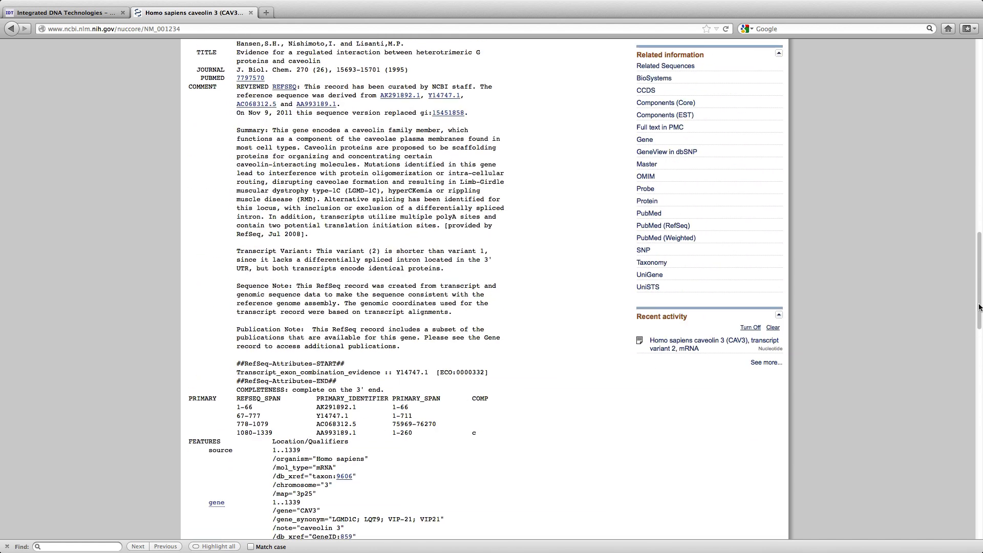
{"action": "scroll", "scroll_direction": "down", "scroll_amount": 3}
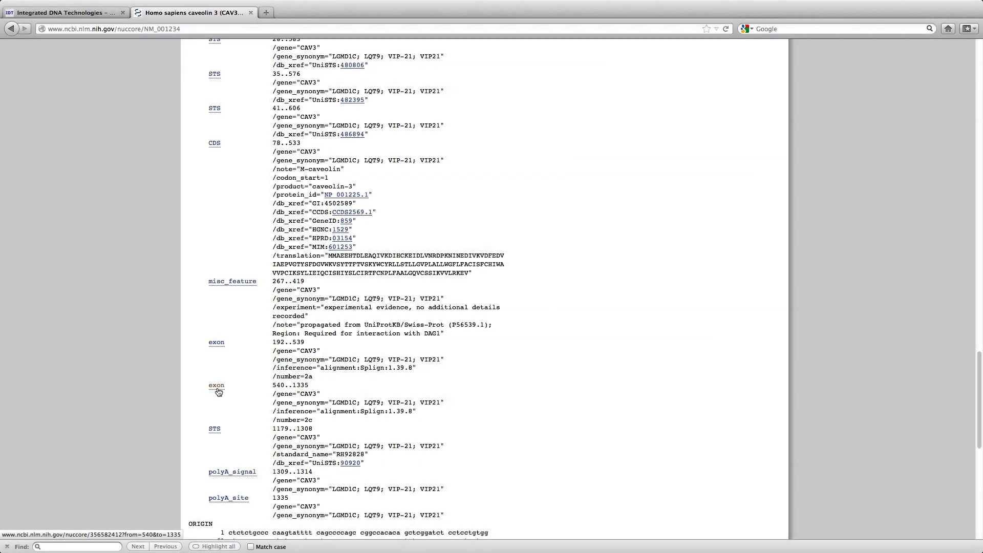
{"action": "mouse_move", "coordinate": [122, 230]}
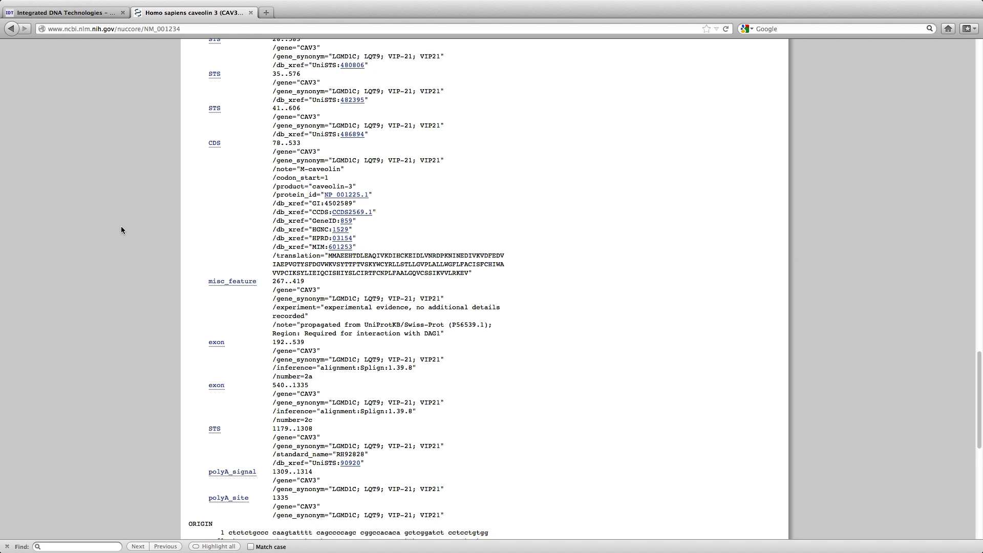
{"action": "left_click", "coordinate": [67, 12]}
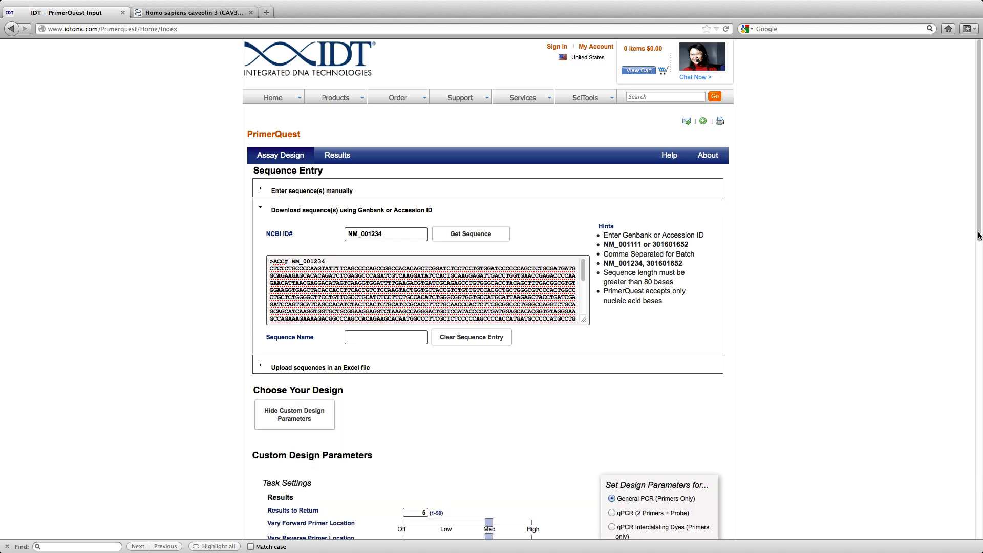
{"action": "scroll", "scroll_direction": "down", "scroll_amount": 3}
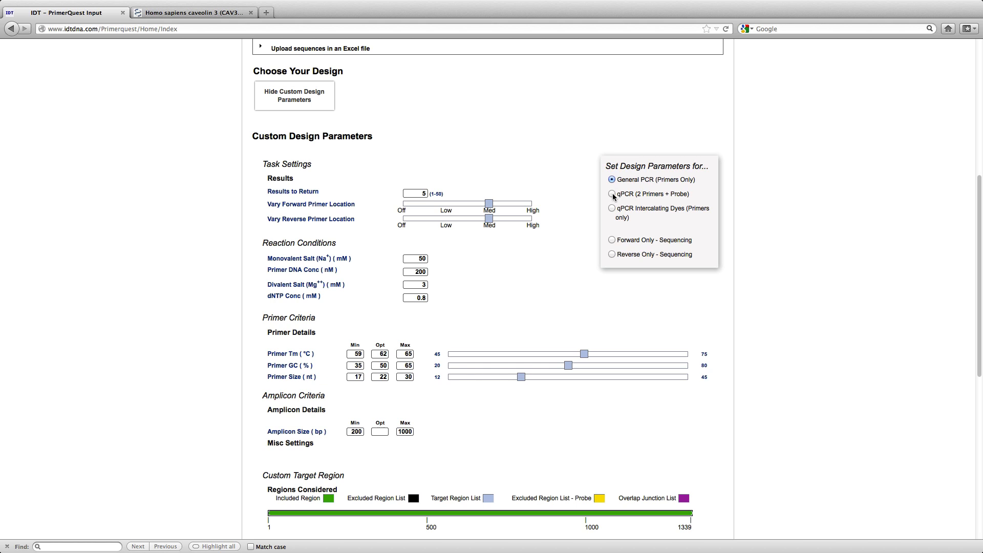
Choose qPCR (2 Primers + Probe) and enter overlap junctions 191,539,1335, then request assays
{"action": "left_click", "coordinate": [613, 193]}
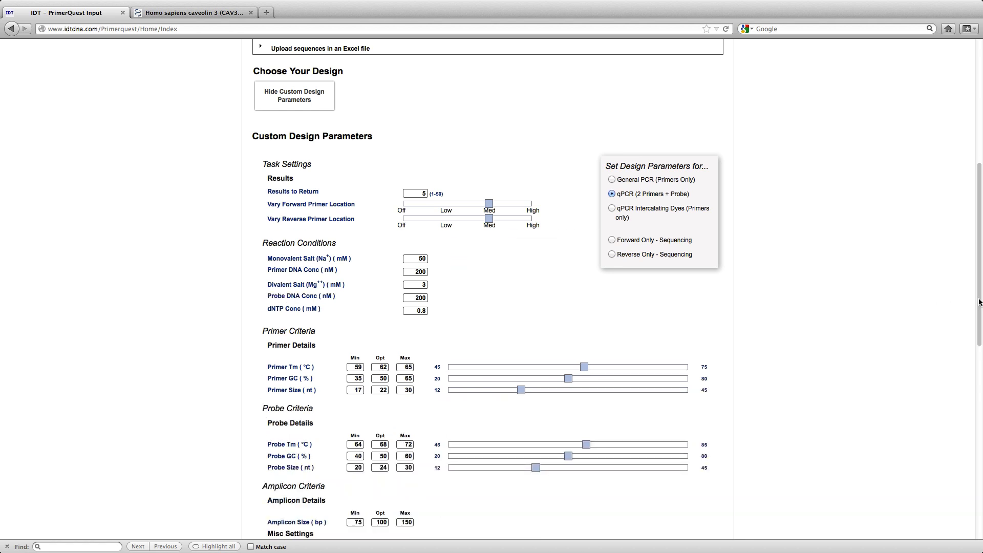
{"action": "scroll", "scroll_direction": "down", "scroll_amount": 3}
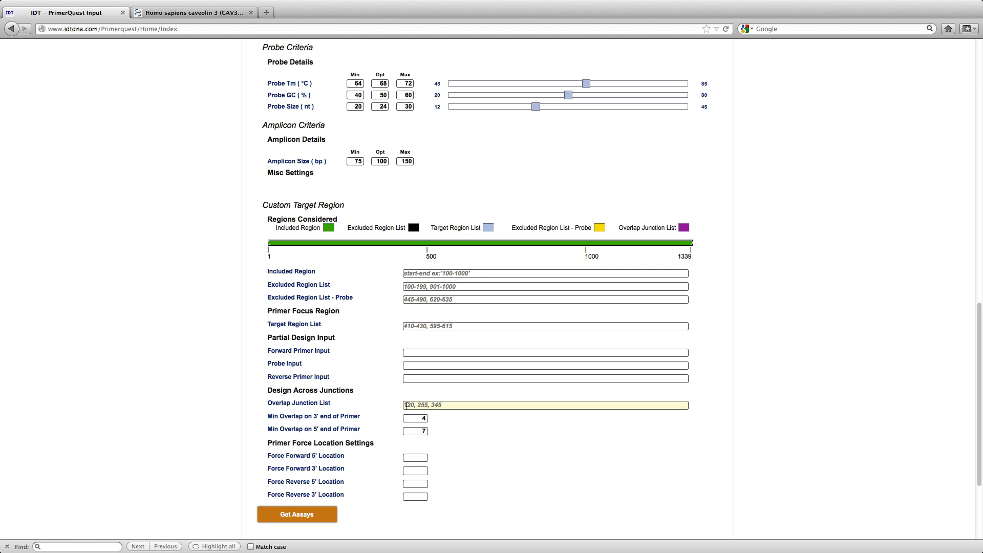
{"action": "type", "text": "191"}
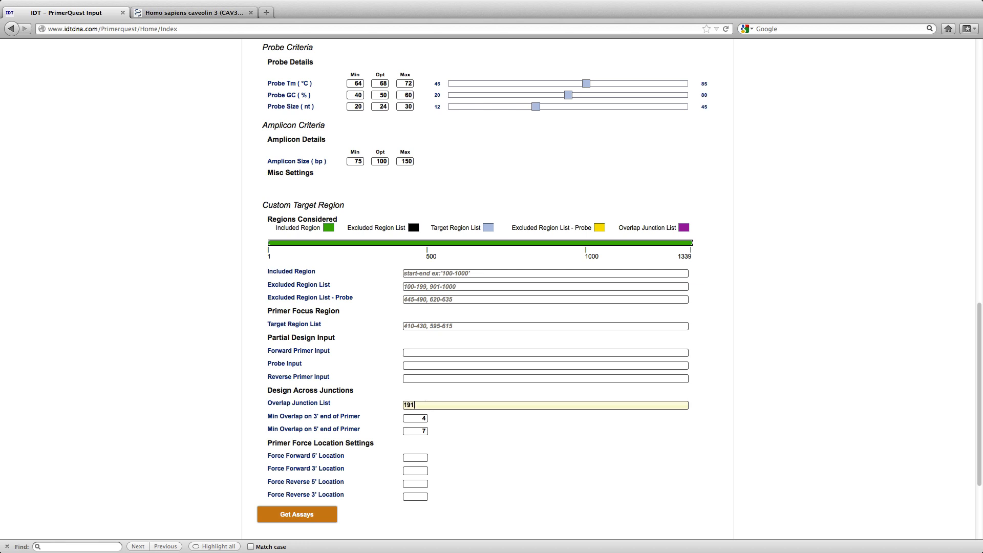
{"action": "type", "text": ",53"}
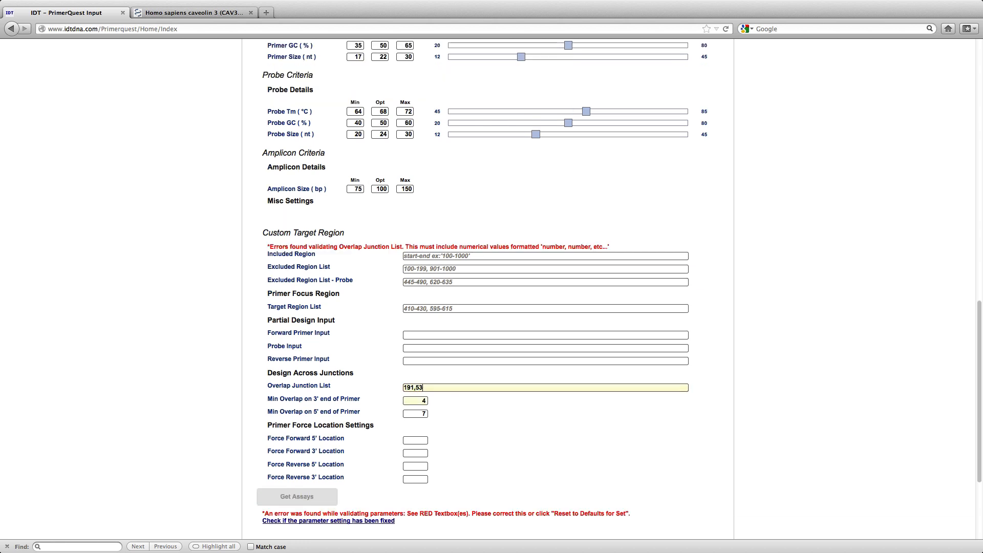
{"action": "left_click", "coordinate": [297, 496]}
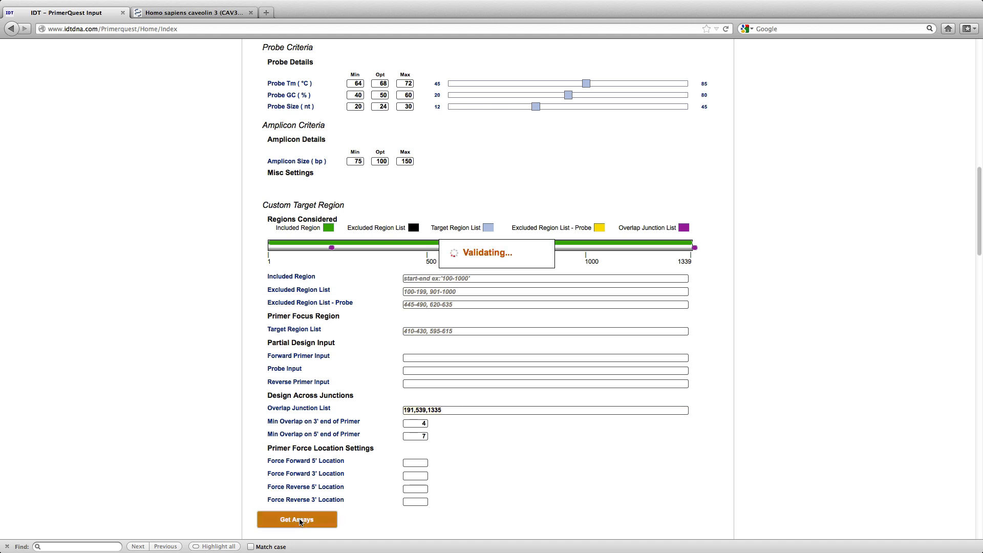
Generate the four junction-spanning assay sets and view Assay Set 1's details with primers and probe highlighted
{"action": "left_click", "coordinate": [297, 519]}
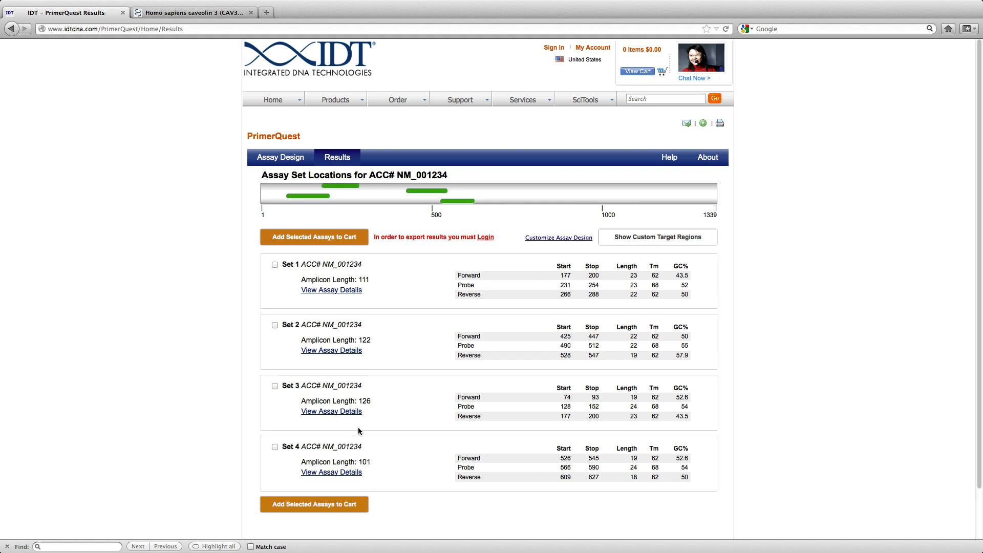
{"action": "mouse_move", "coordinate": [325, 301]}
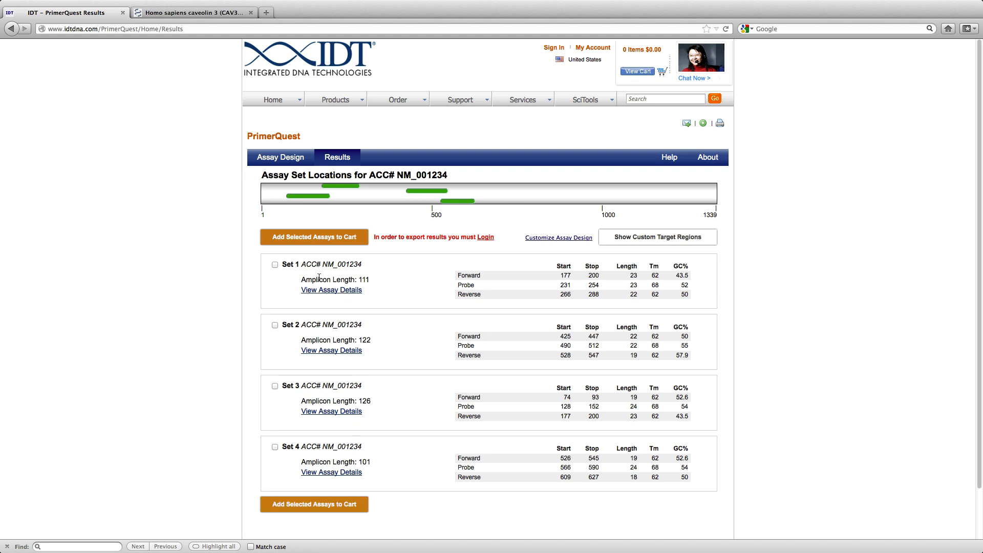
{"action": "left_click", "coordinate": [275, 264]}
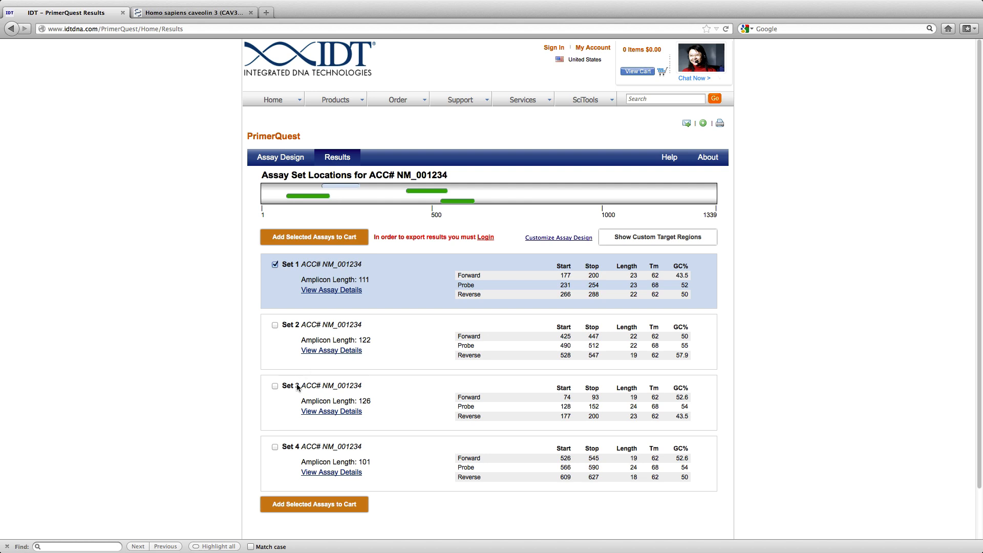
{"action": "left_click", "coordinate": [331, 290]}
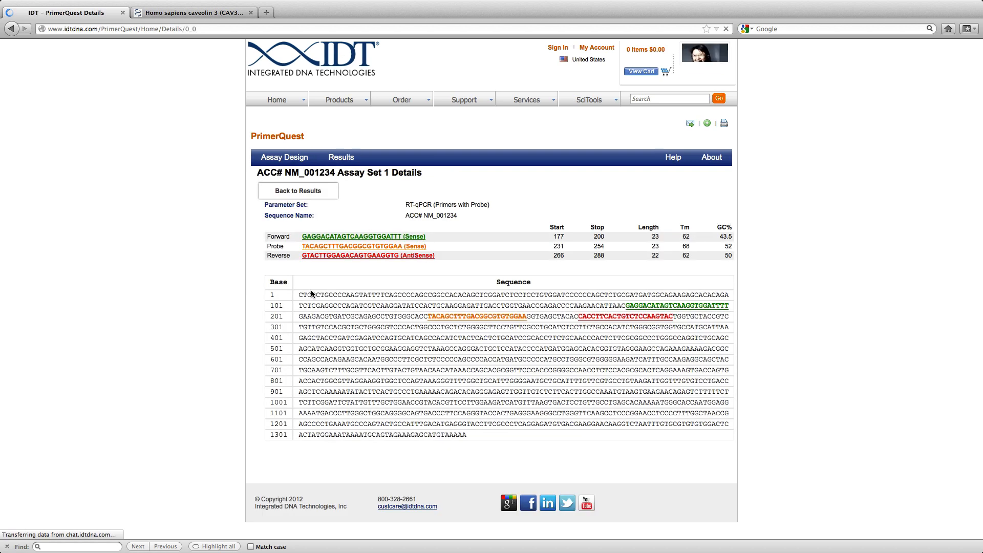